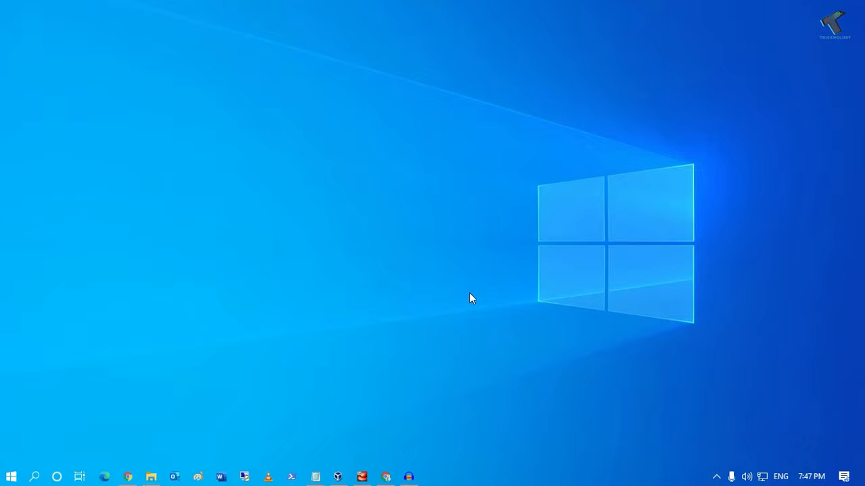
{"action": "mouse_move", "coordinate": [747, 476]}
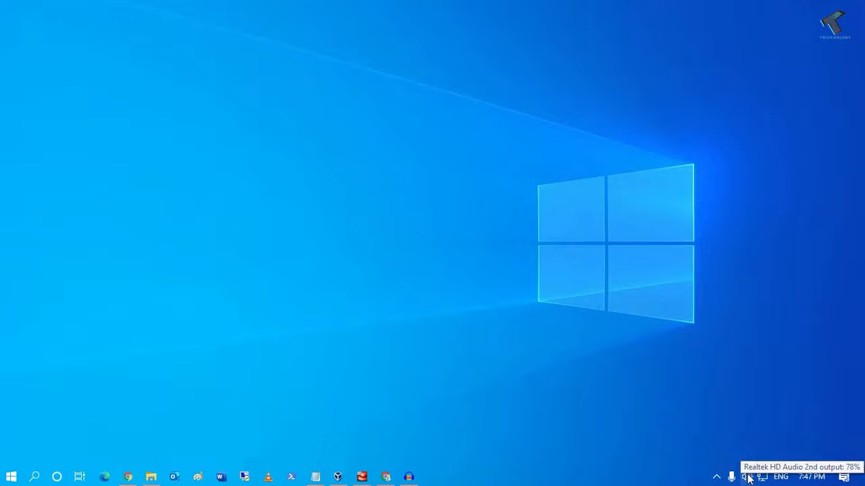
Step: Retask the blue back-panel jack from Line In to Front Speaker Out, adding stereo Speakers
{"action": "left_click", "coordinate": [747, 476]}
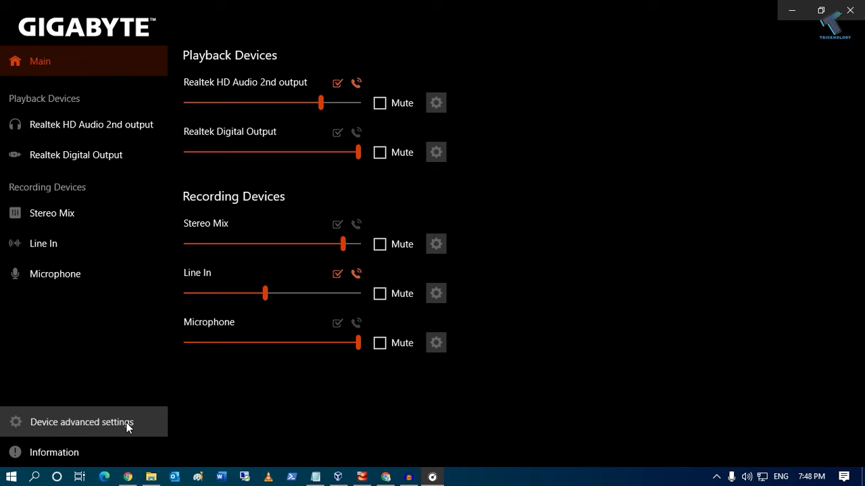
{"action": "left_click", "coordinate": [81, 422]}
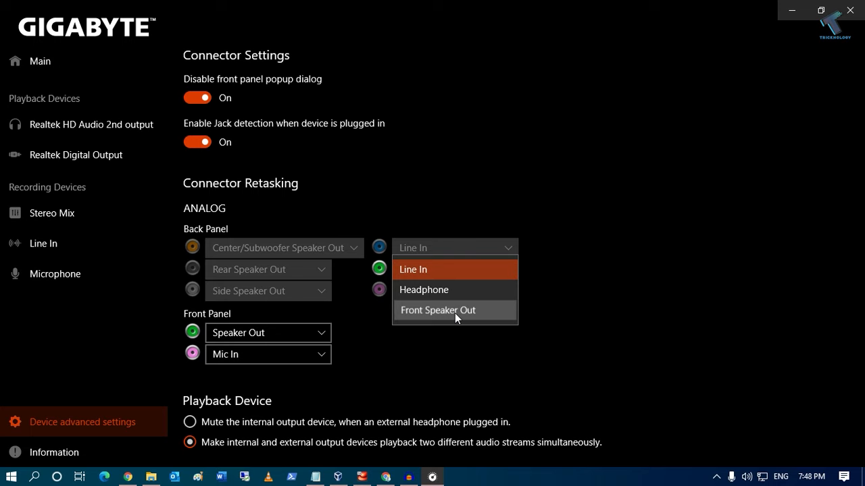
{"action": "left_click", "coordinate": [48, 184]}
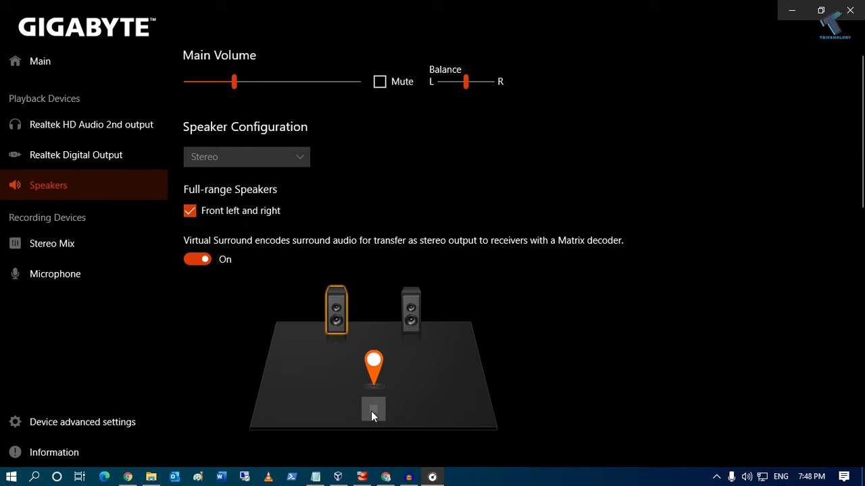